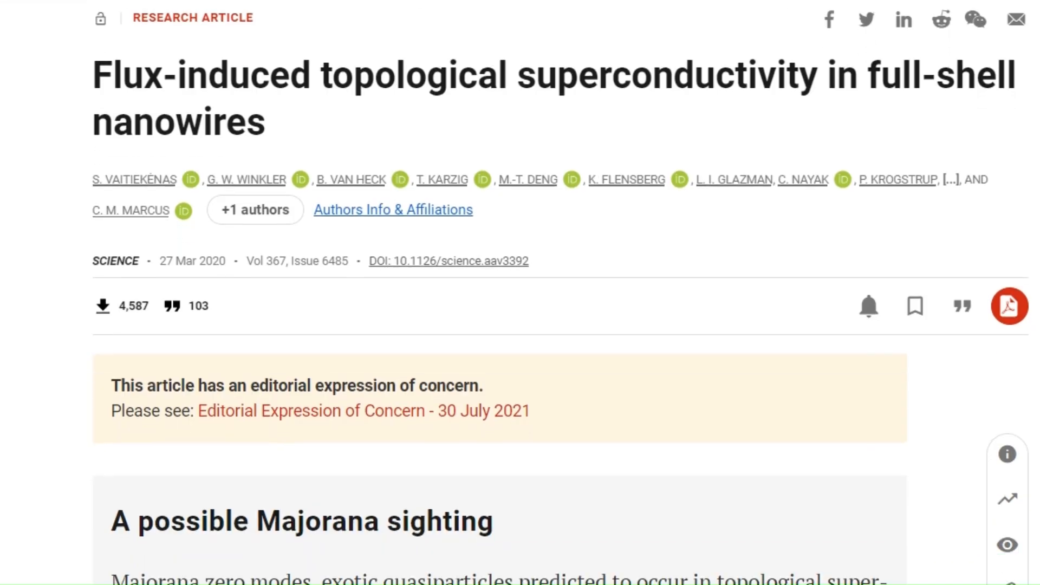
Step: Scroll to the closing 'On the qubit engineering path' section and highlight the first sentence of Sainiemi's no-fundamental-obstacle quote
{"action": "scroll", "scroll_direction": "down", "scroll_amount": 3}
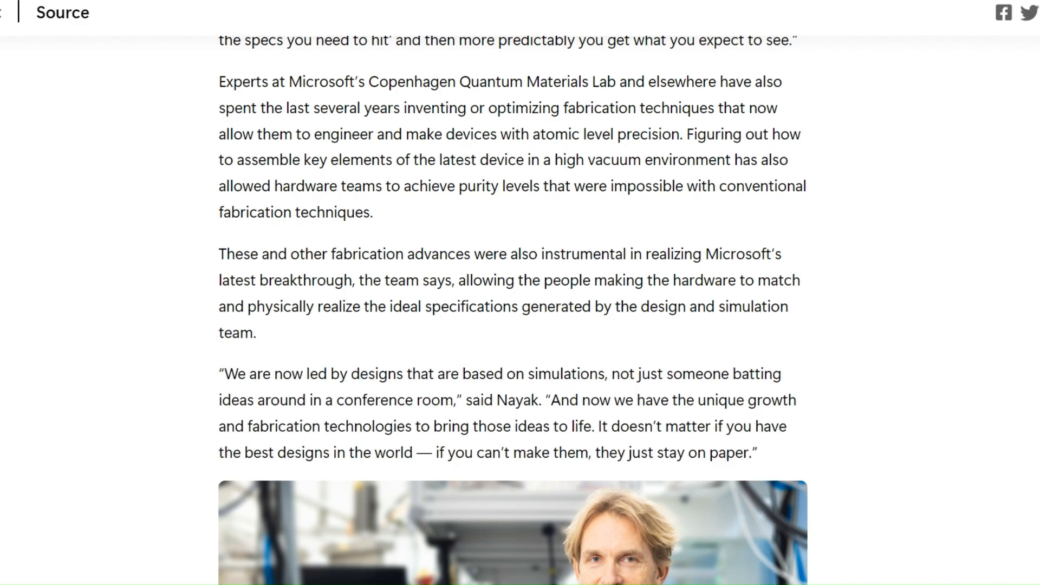
{"action": "scroll", "scroll_direction": "down", "scroll_amount": 3}
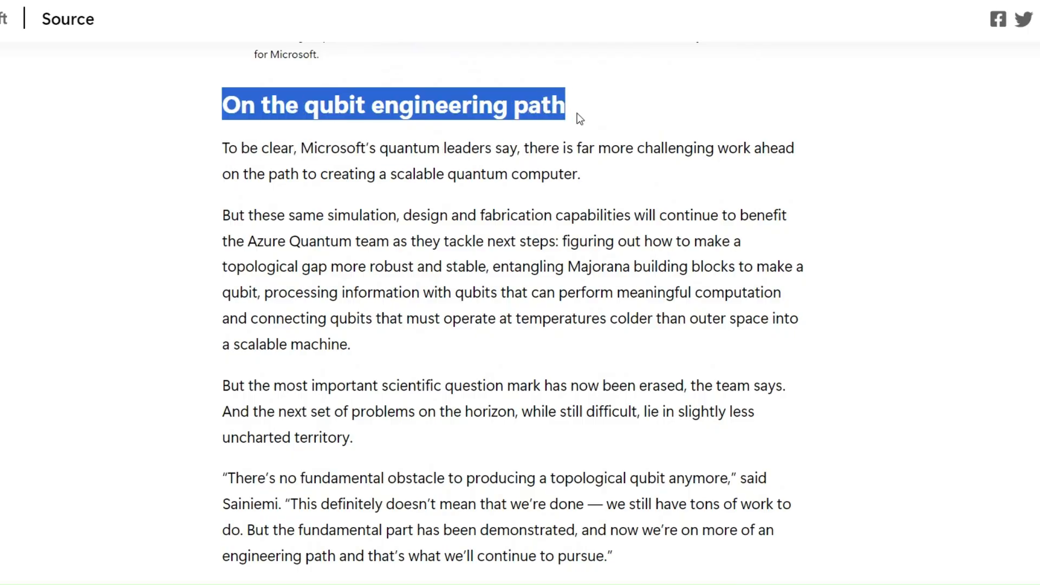
{"action": "scroll", "scroll_direction": "down", "scroll_amount": 3}
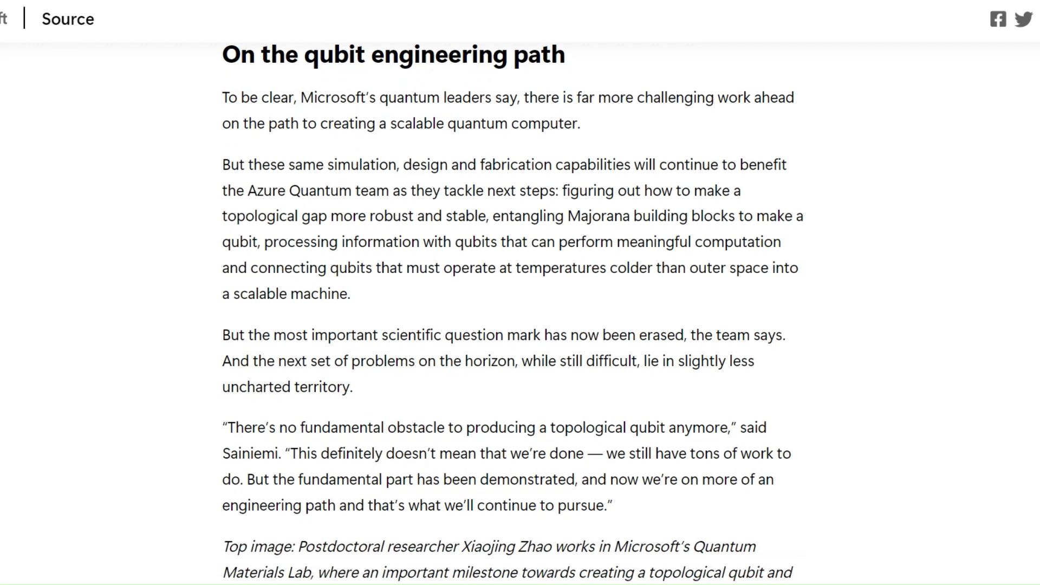
{"action": "scroll", "scroll_direction": "down", "scroll_amount": 3}
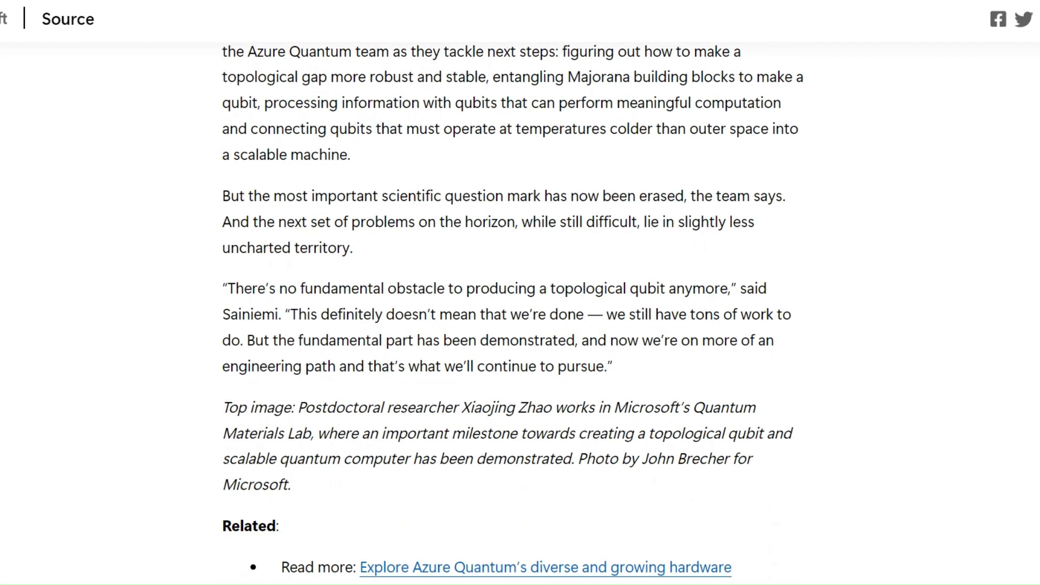
{"action": "scroll", "scroll_direction": "down", "scroll_amount": 3}
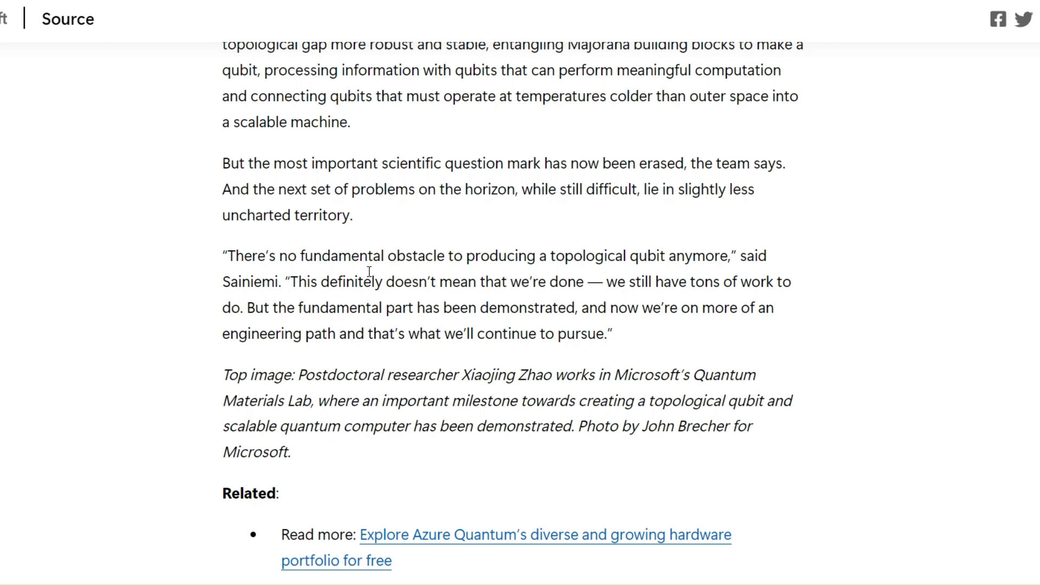
{"action": "left_click_drag", "start_coordinate": [223, 256], "coordinate": [544, 282]}
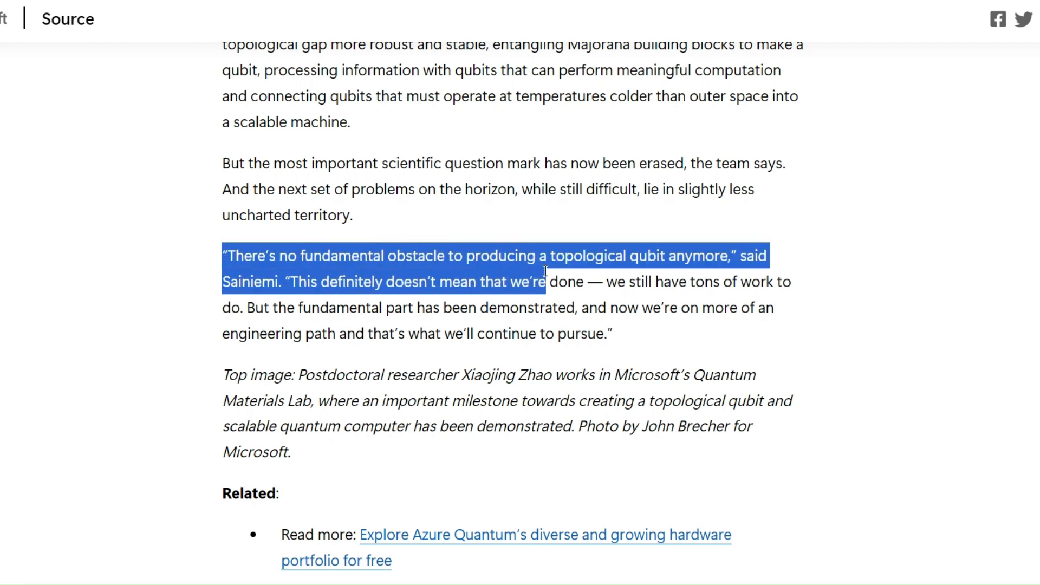